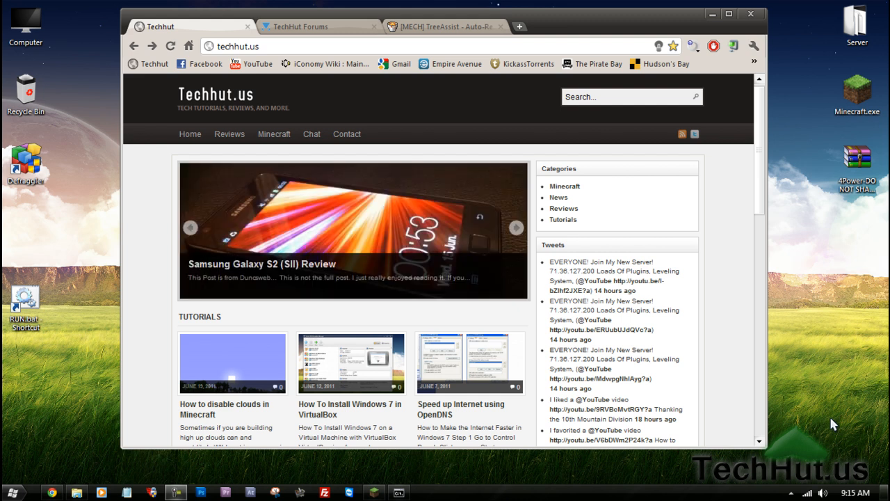
pyautogui.moveTo(597, 318)
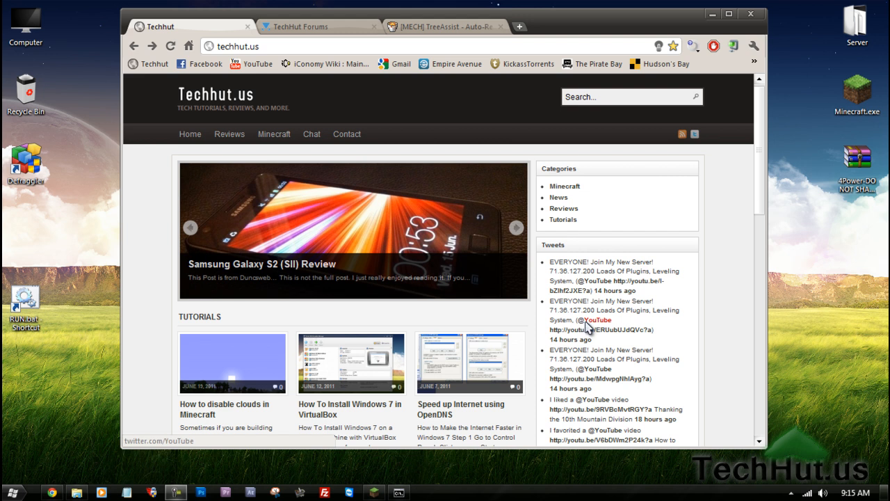
pyautogui.moveTo(431, 133)
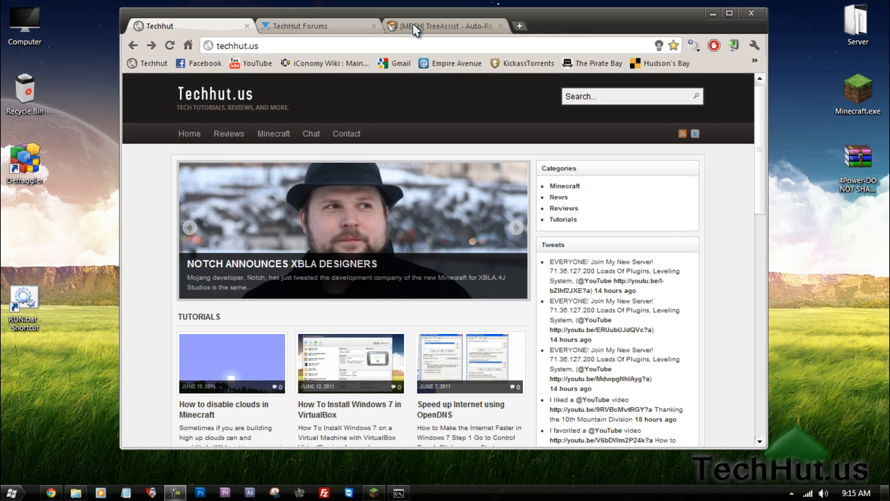
# Step: Review the TreeAssist thread's features, Download Jar link, changelog and roadmap
pyautogui.click(445, 25)
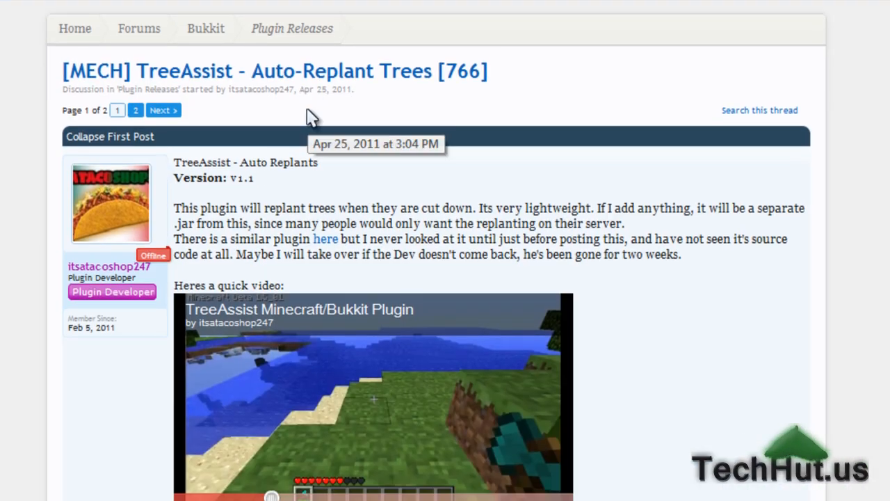
pyautogui.scroll(-3)
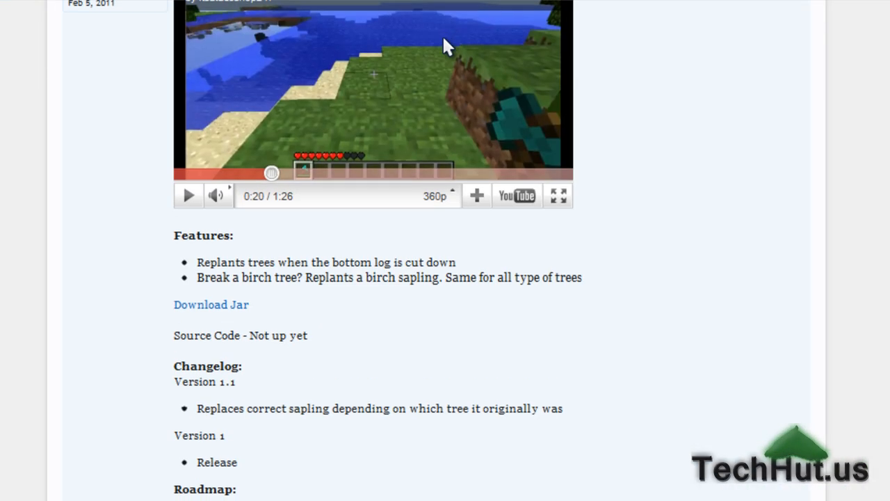
pyautogui.scroll(-3)
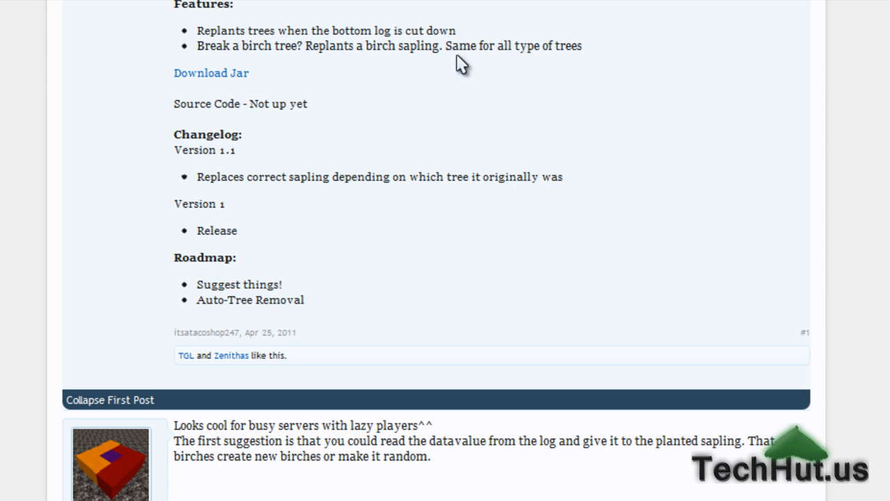
pyautogui.moveTo(451, 50)
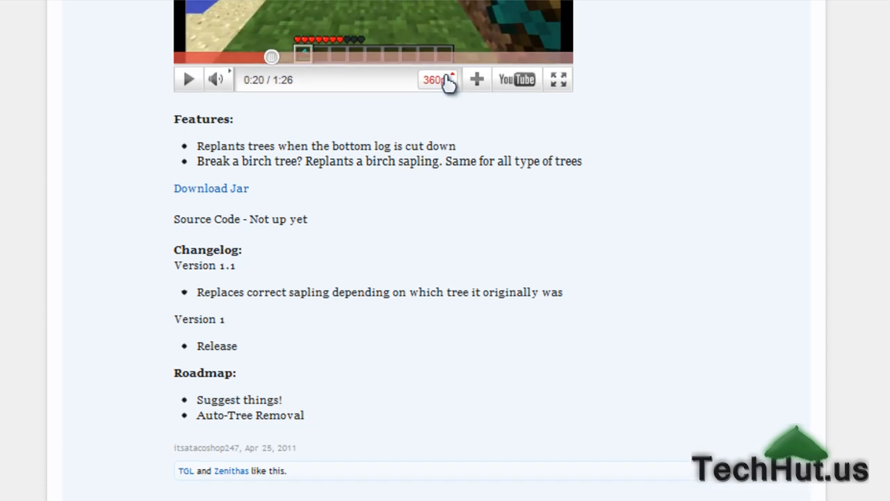
pyautogui.scroll(-3)
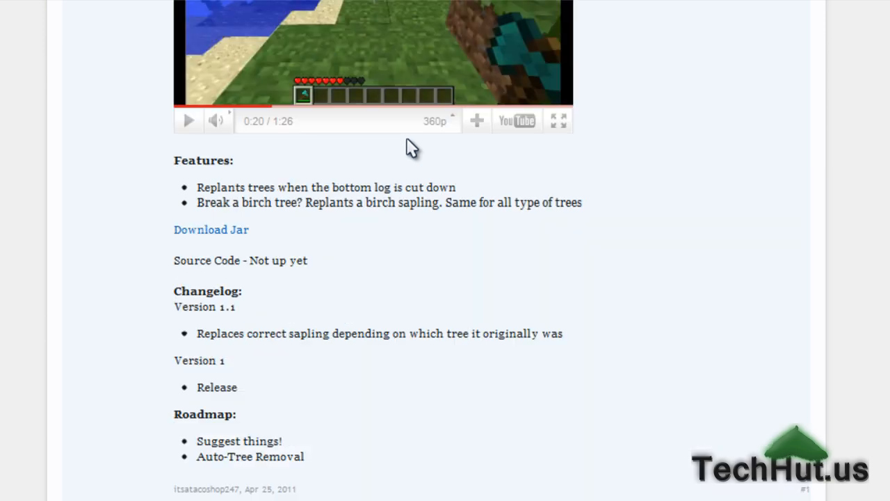
pyautogui.scroll(-3)
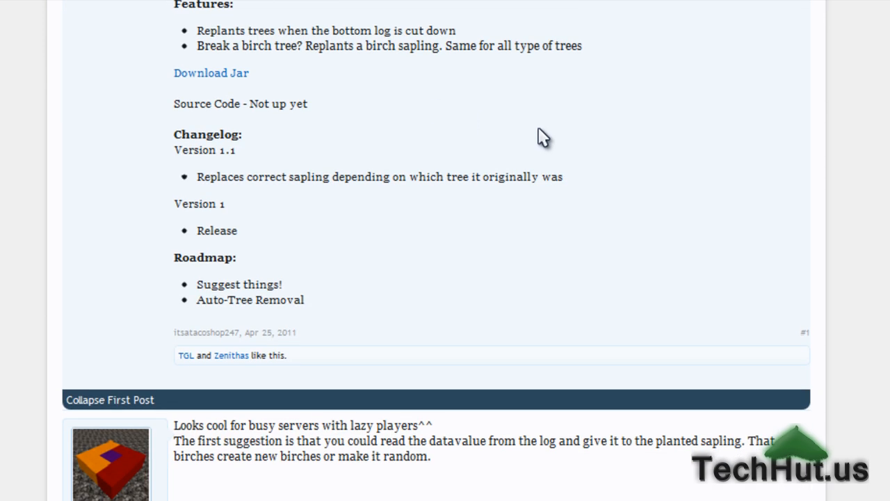
pyautogui.scroll(3)
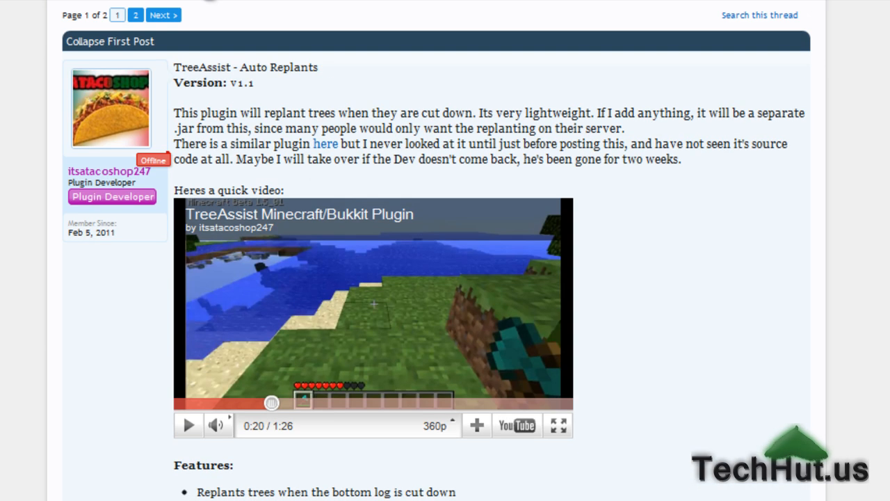
pyautogui.scroll(-3)
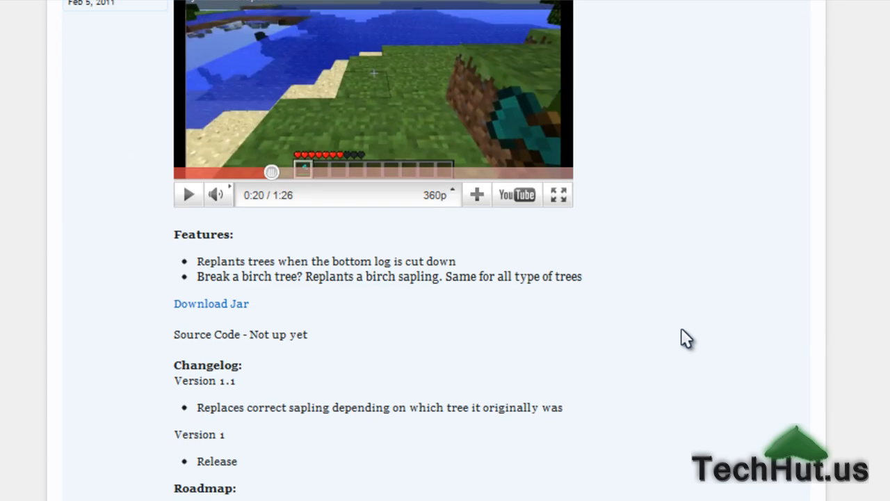
pyautogui.moveTo(219, 20)
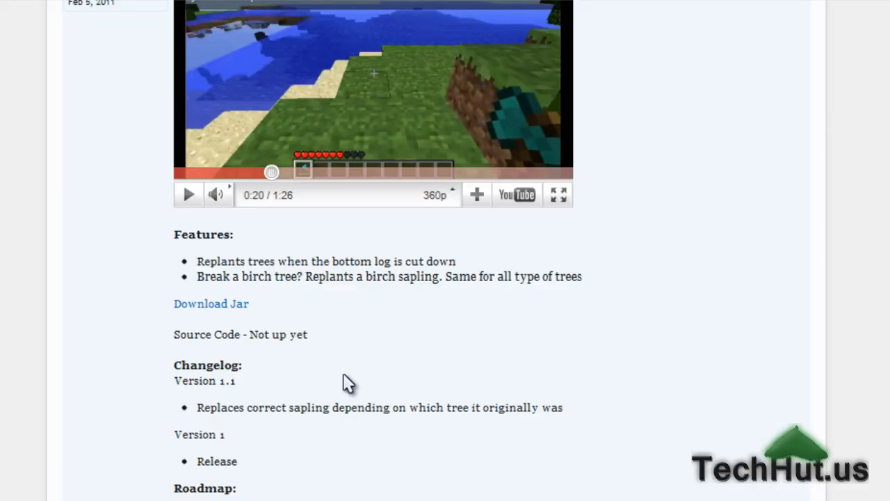
# Step: Download TreeAssist.jar from MediaFire and keep it despite Chrome's harmful-file warning
pyautogui.click(212, 303)
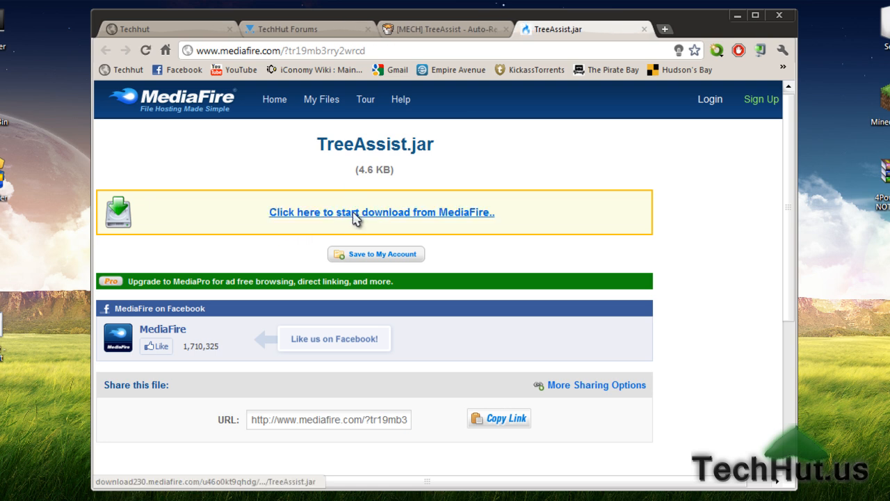
pyautogui.click(381, 212)
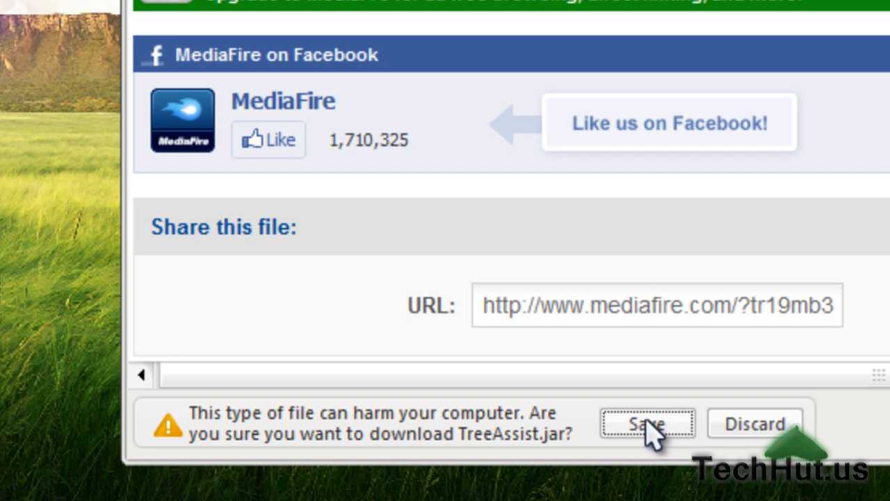
pyautogui.click(645, 422)
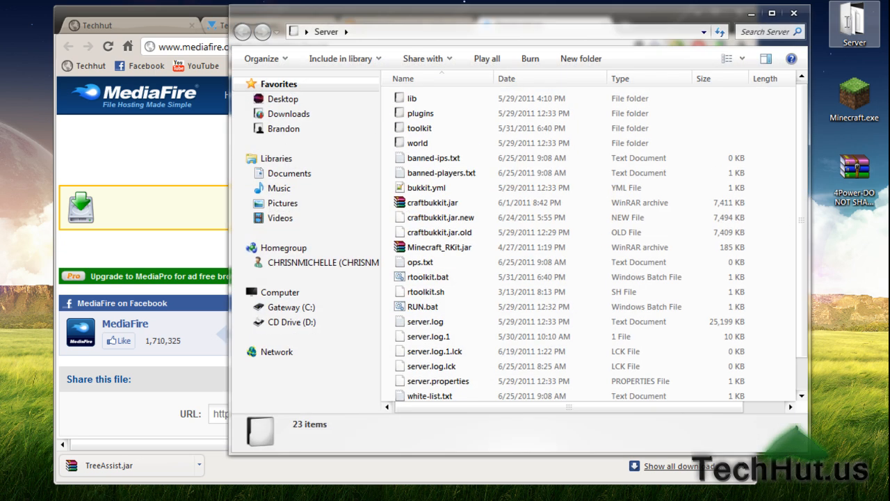
# Step: Place TreeAssist.jar in the Server plugins folder and launch the RUN.bat script
pyautogui.click(419, 113)
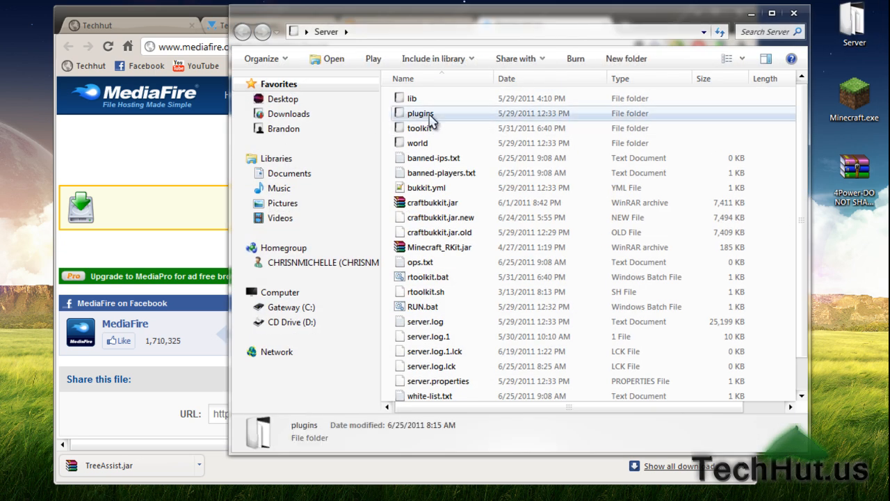
pyautogui.doubleClick(419, 113)
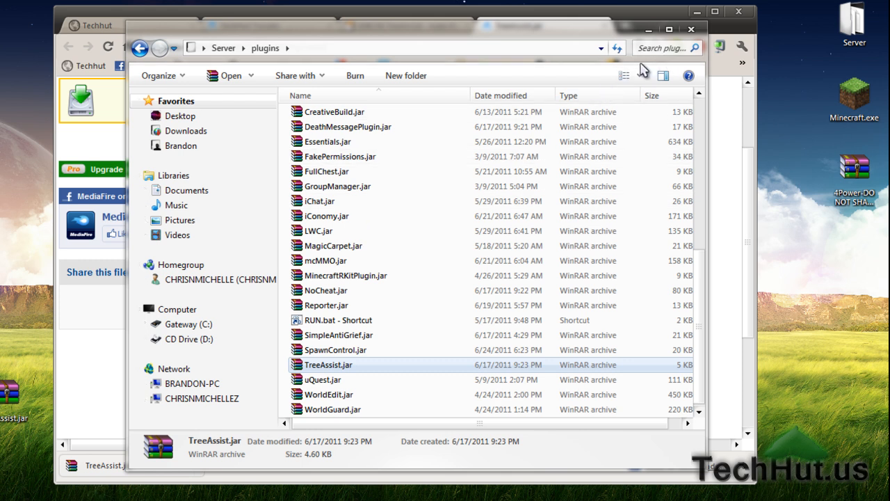
pyautogui.doubleClick(338, 320)
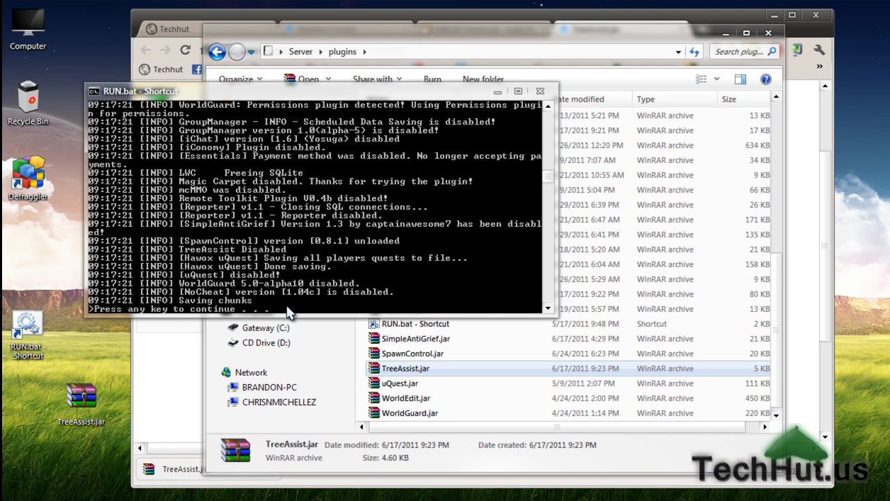
# Step: Continue past the 'Press any key to continue' prompt so the server restarts
pyautogui.press('enter')
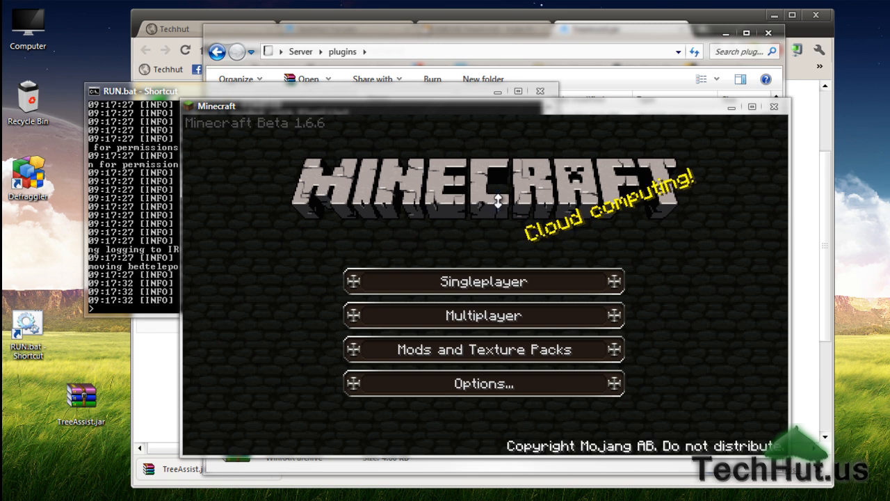
# Step: Join the localhost multiplayer server from the Multiplayer screen
pyautogui.click(483, 314)
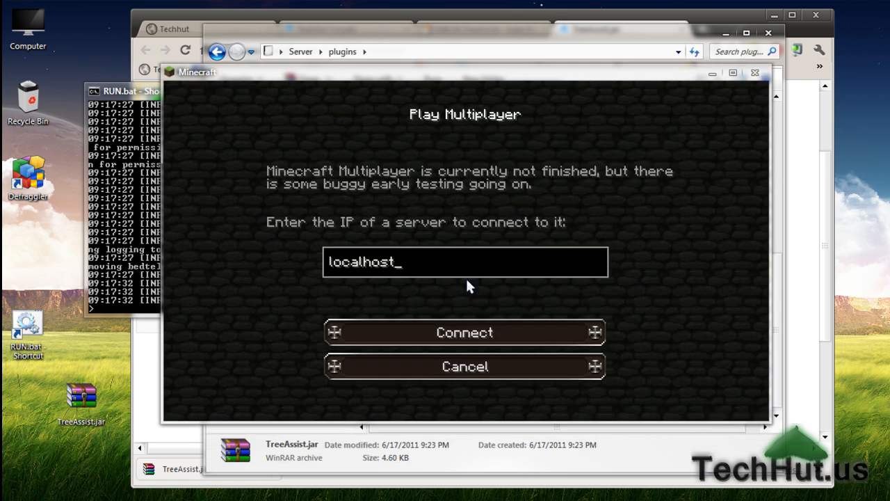
pyautogui.click(465, 331)
pyautogui.write('/time')
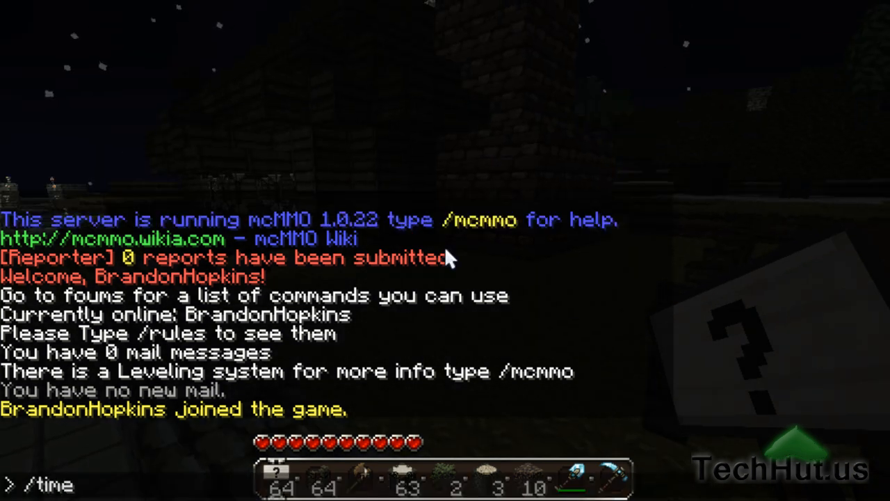
# Step: Send /time, walk to a village tree, and enter /cboff in chat
pyautogui.press('Return')
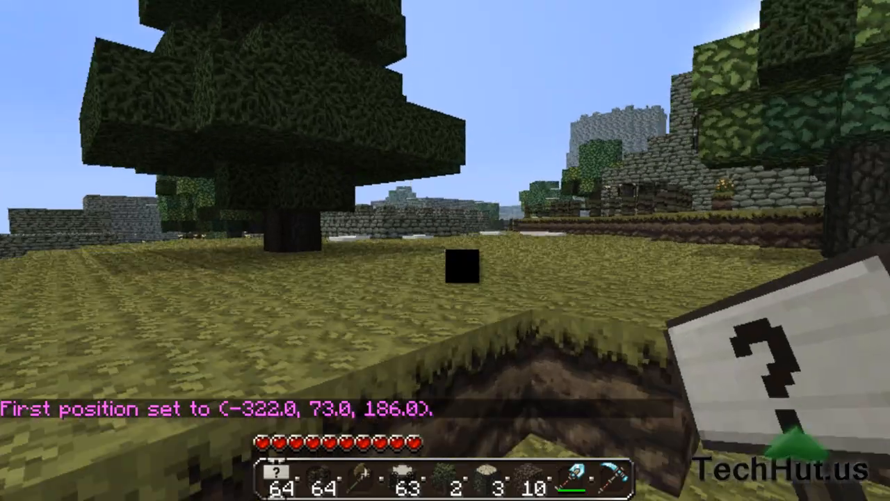
pyautogui.press('e')
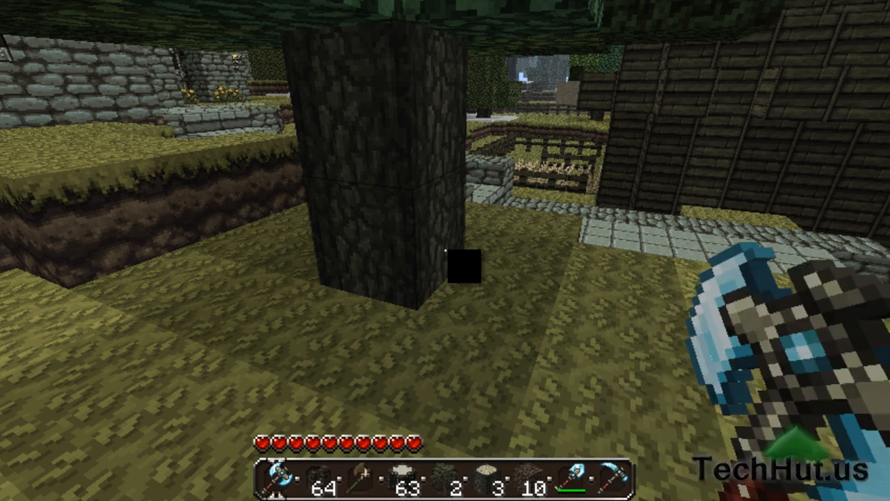
pyautogui.moveTo(445, 250)
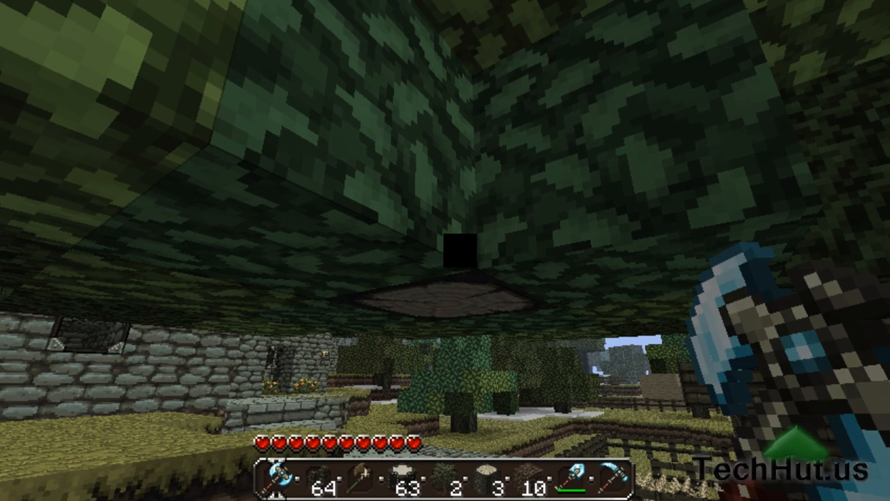
pyautogui.press('t')
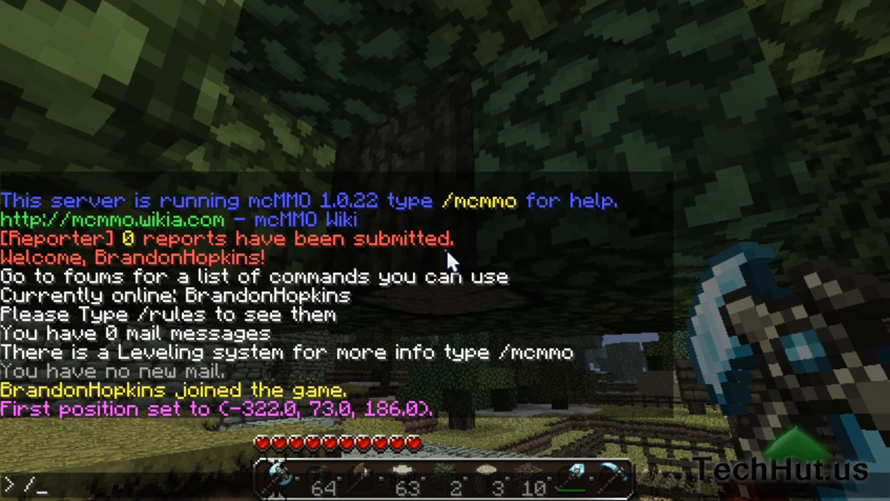
pyautogui.write('/cboff')
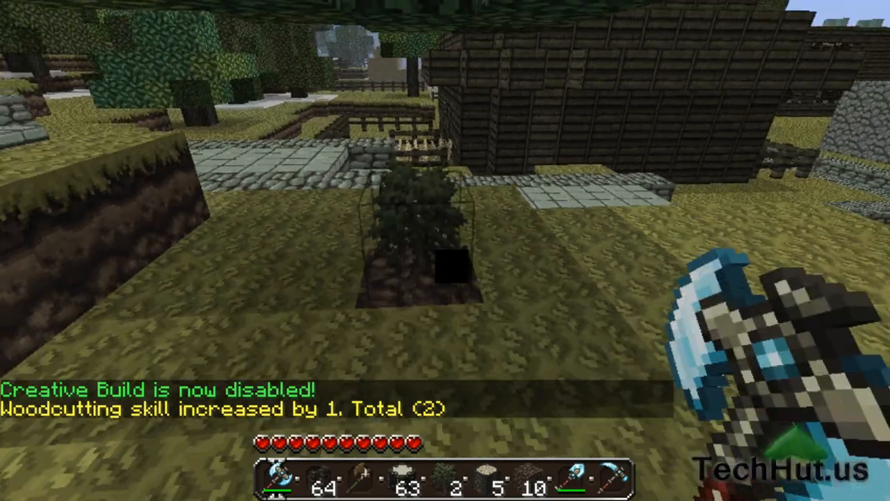
pyautogui.moveTo(445, 250)
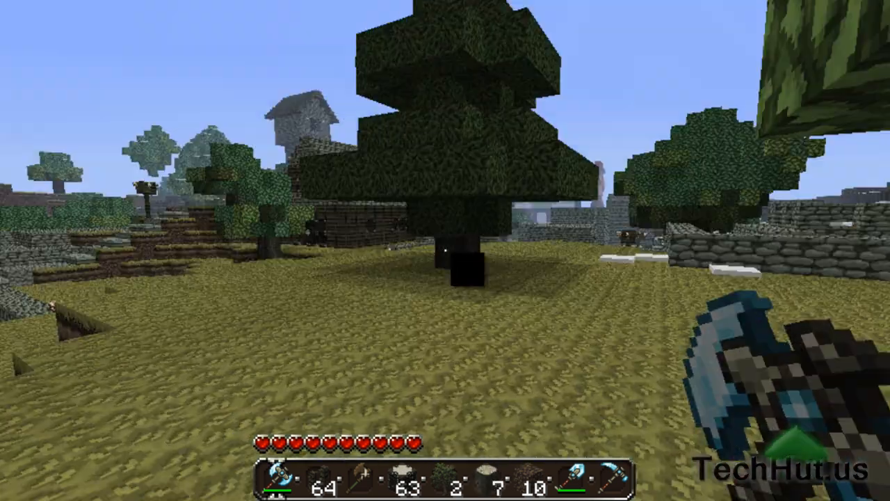
pyautogui.moveTo(444, 250)
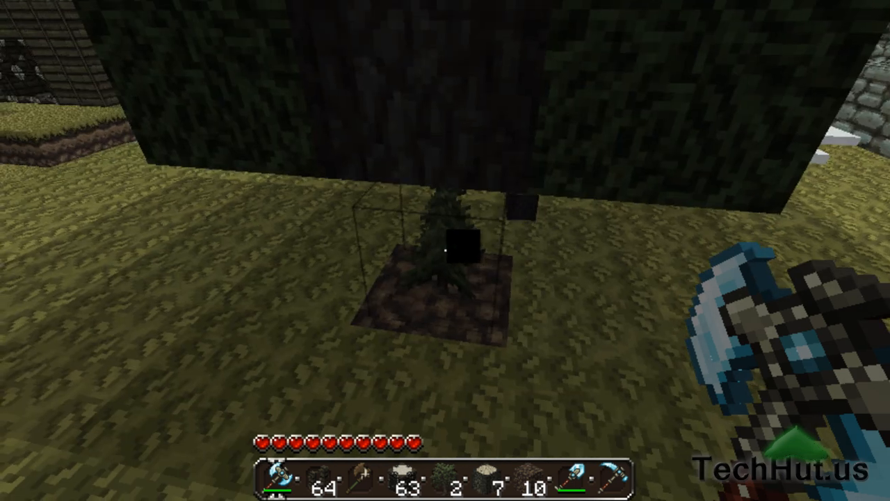
pyautogui.moveTo(445, 250)
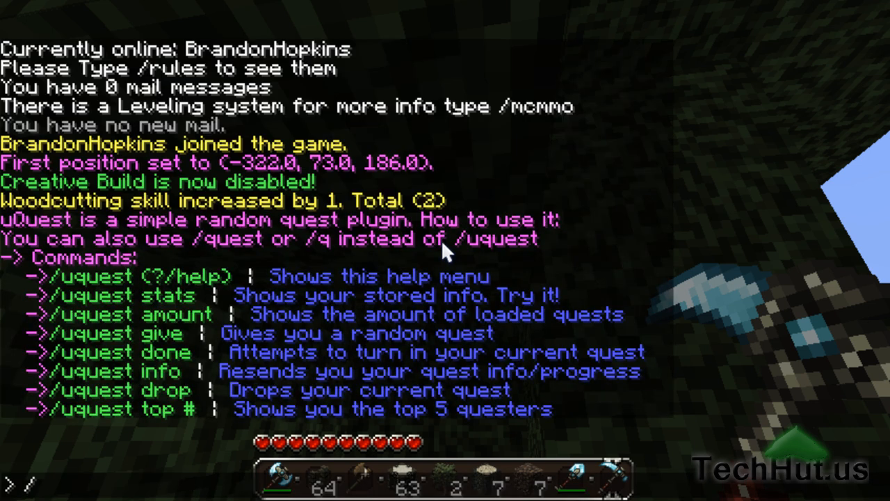
# Step: Send /q to request a quest, then /q info for the active quest's details
pyautogui.write('/q')
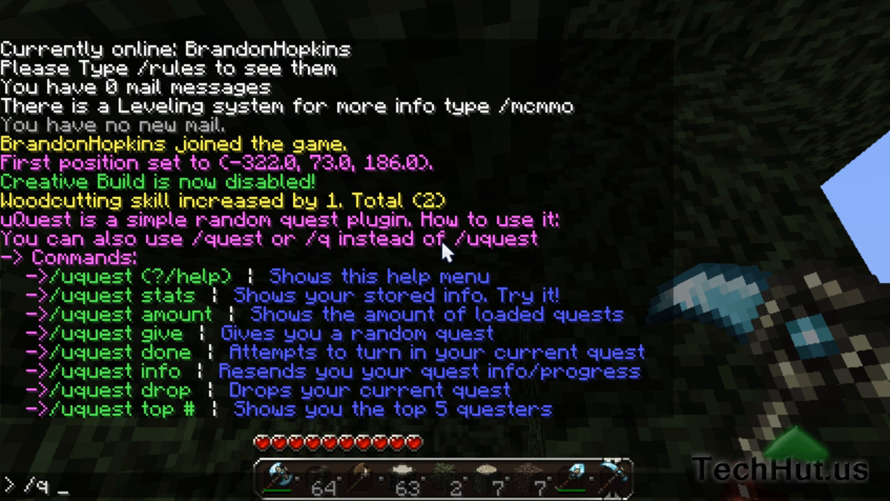
pyautogui.press('enter')
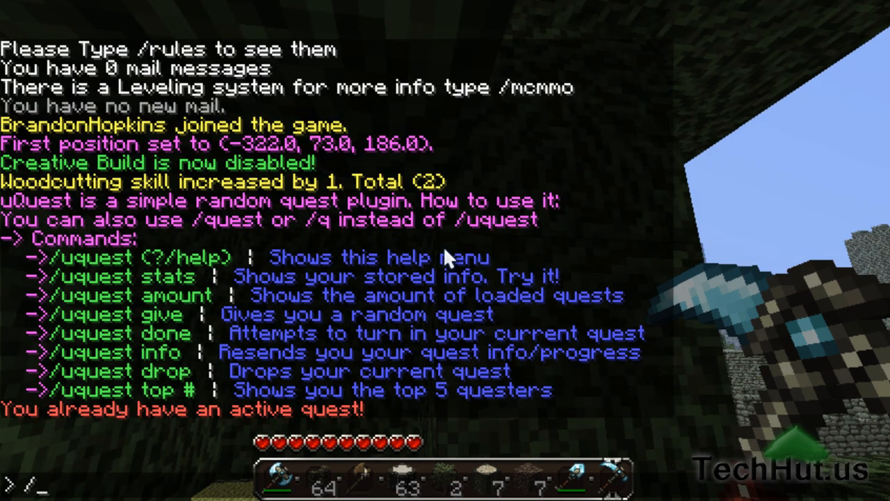
pyautogui.write('q iun')
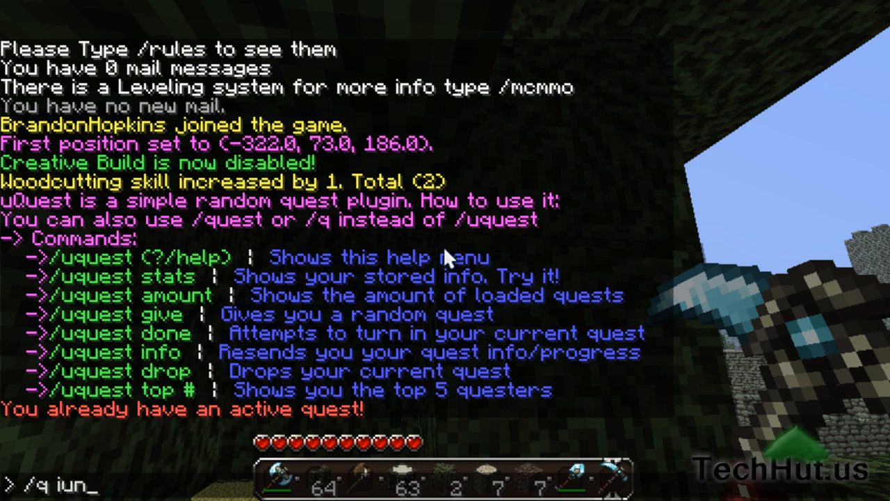
pyautogui.write('fo')
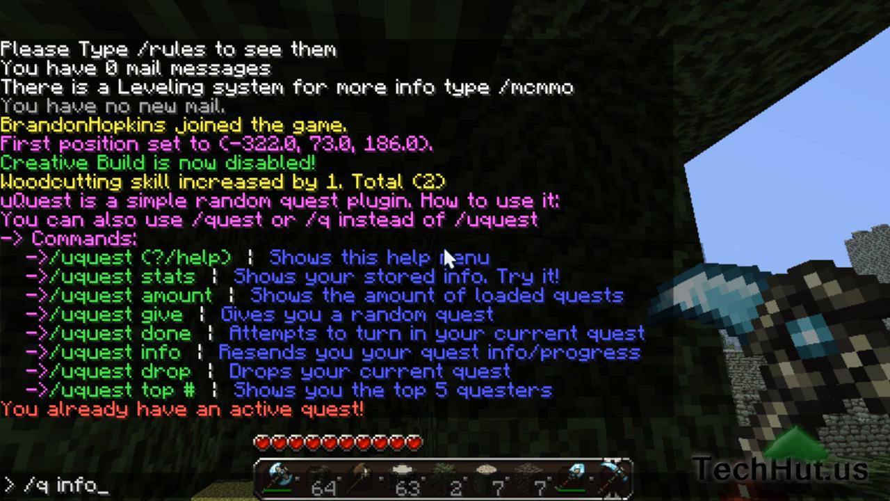
pyautogui.press('enter')
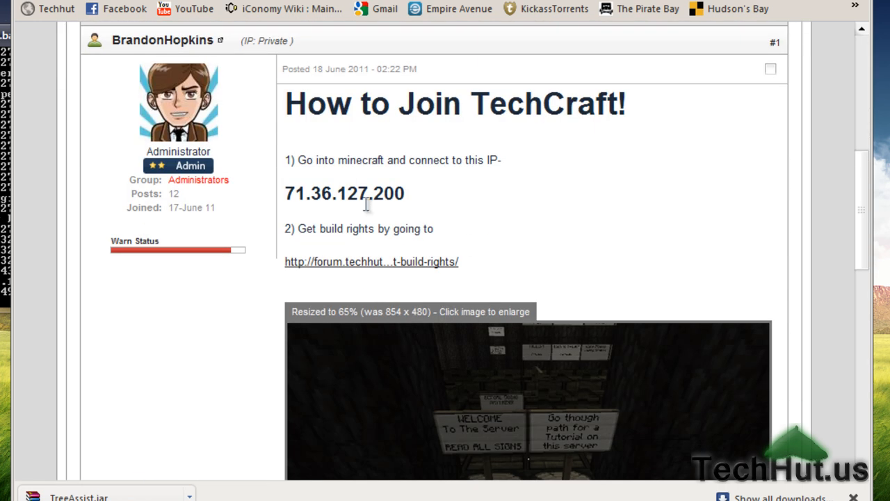
# Step: Scroll the How to Join TechCraft! post down to its welcome-area screenshot
pyautogui.scroll(-3)
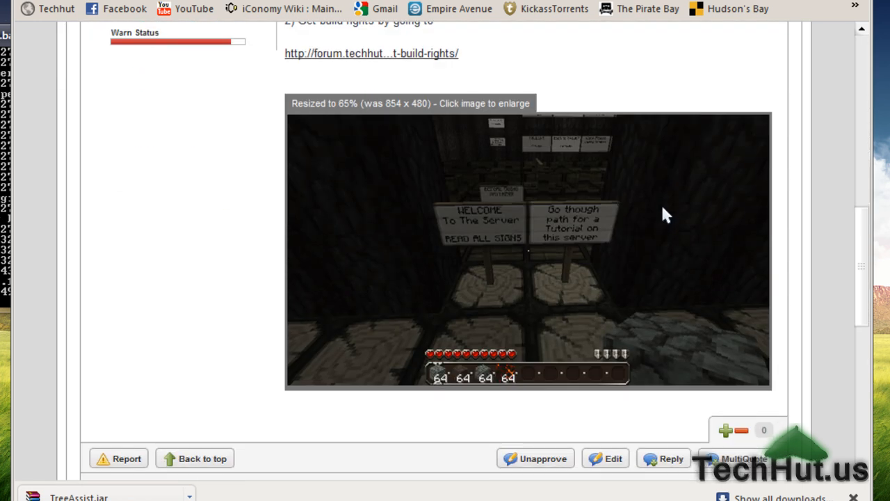